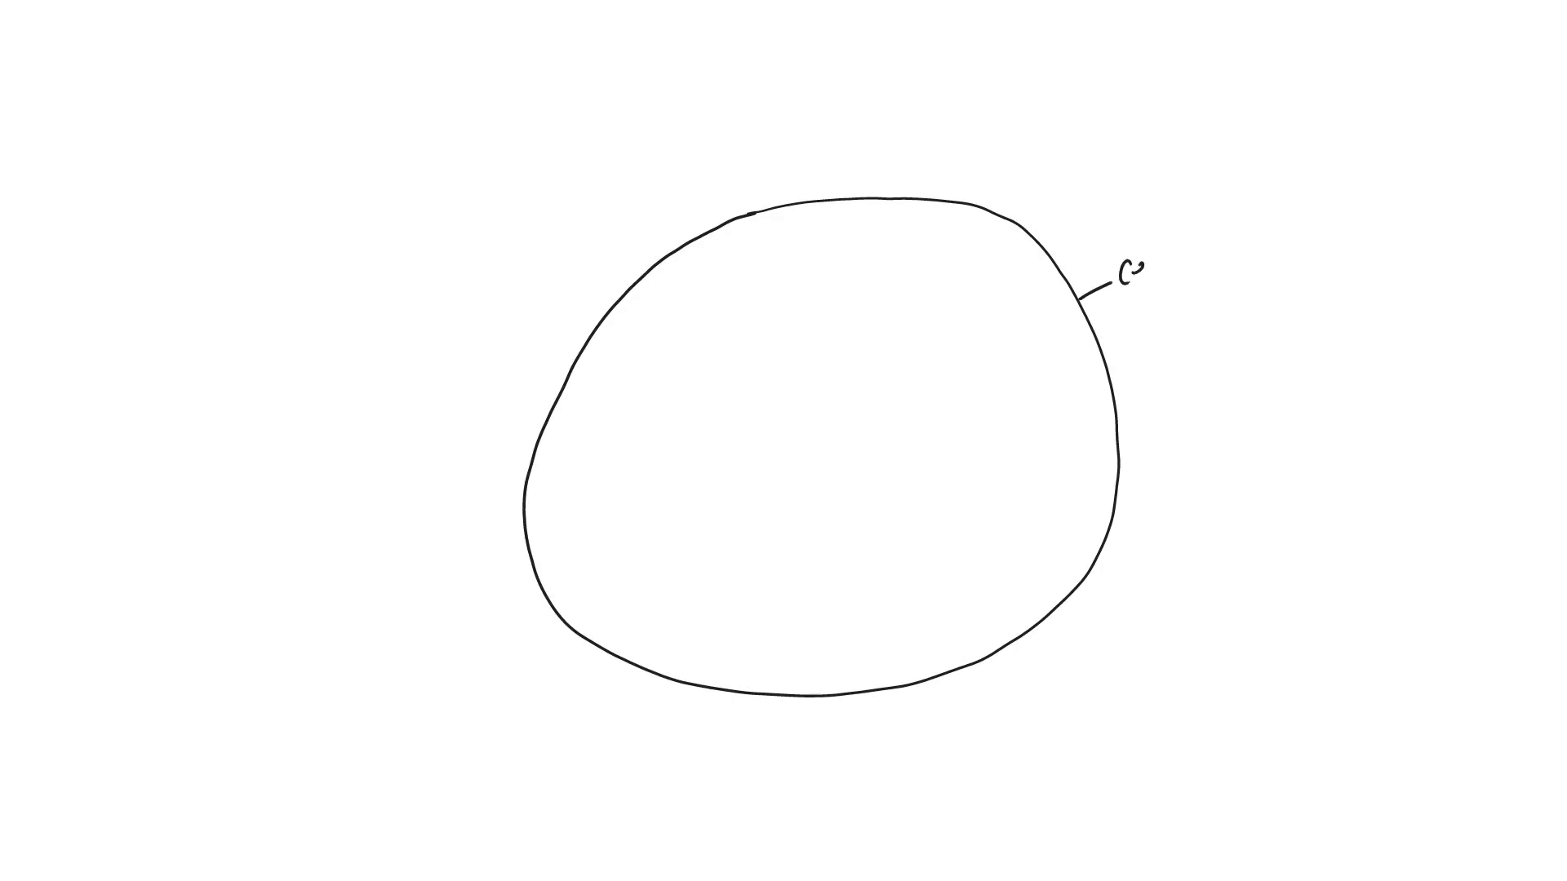
type("Cell mer")
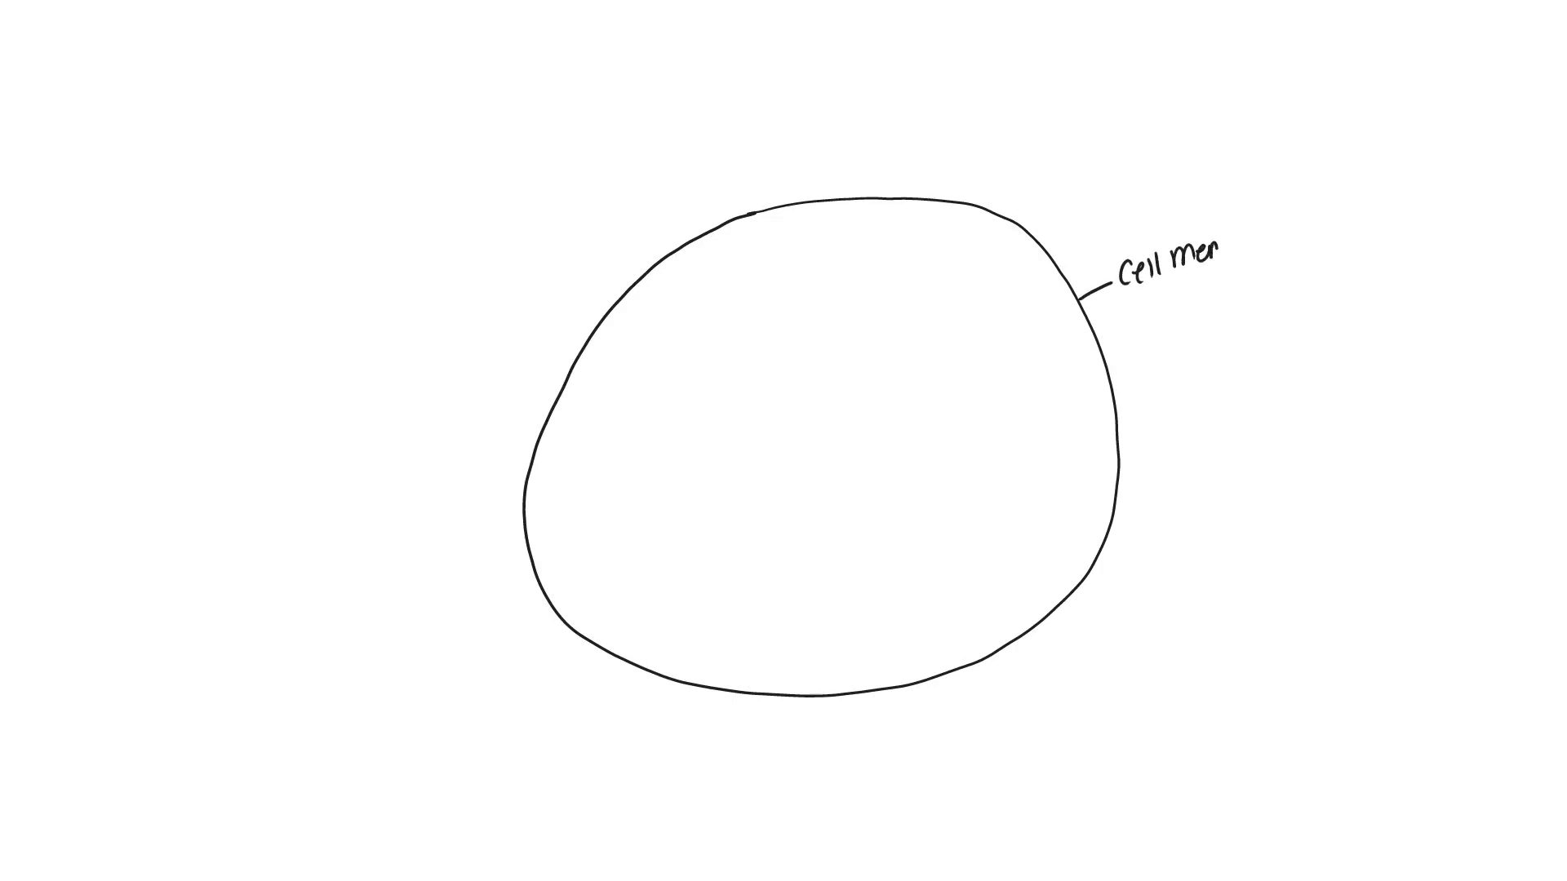
type("mbrane")
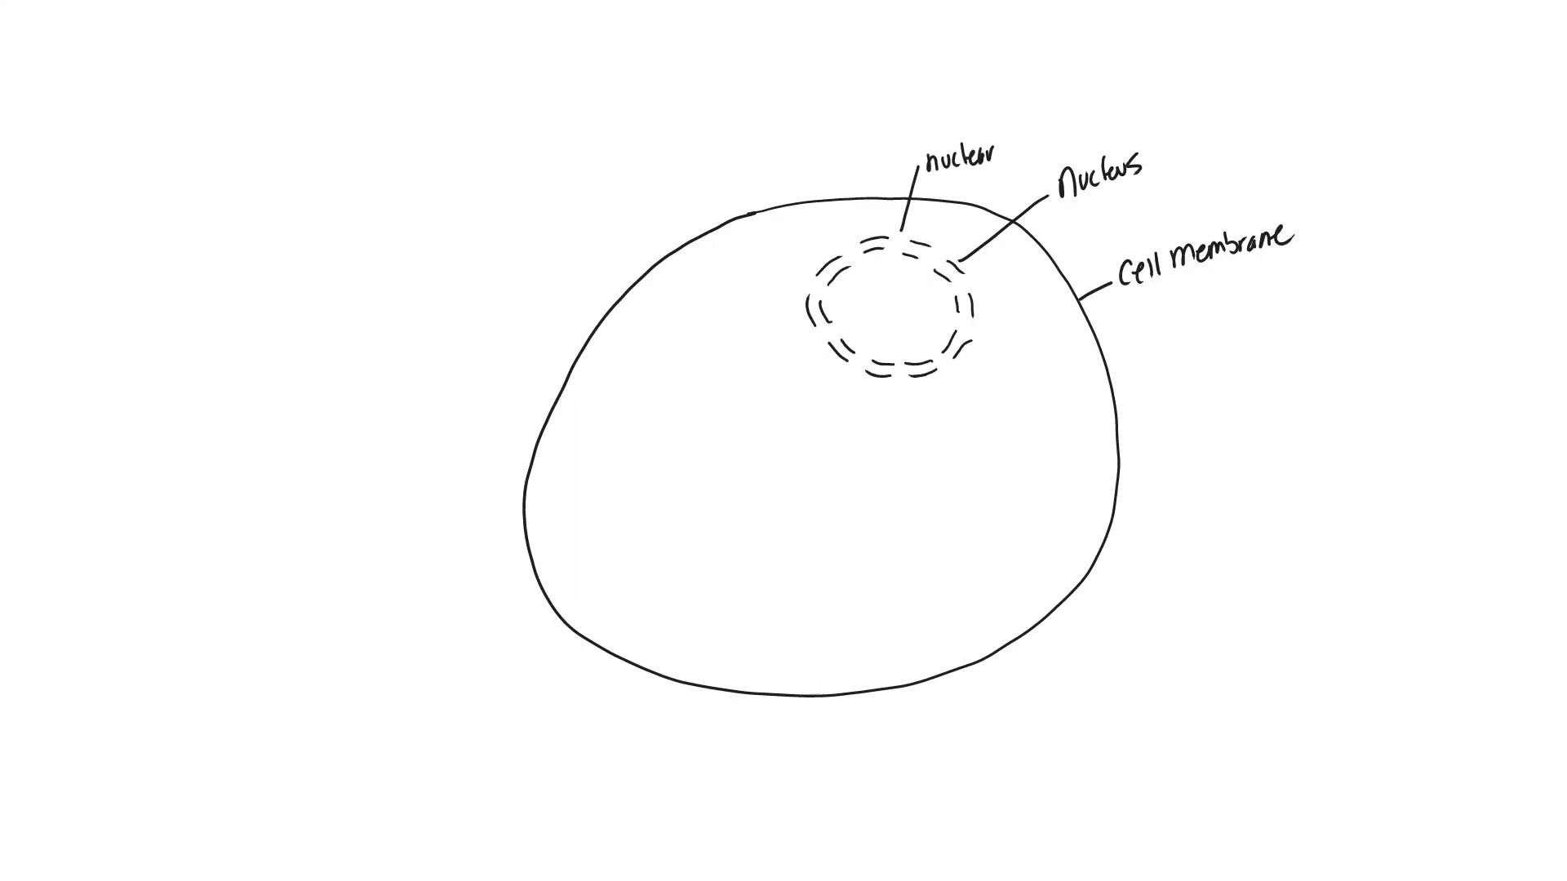
type("Pores")
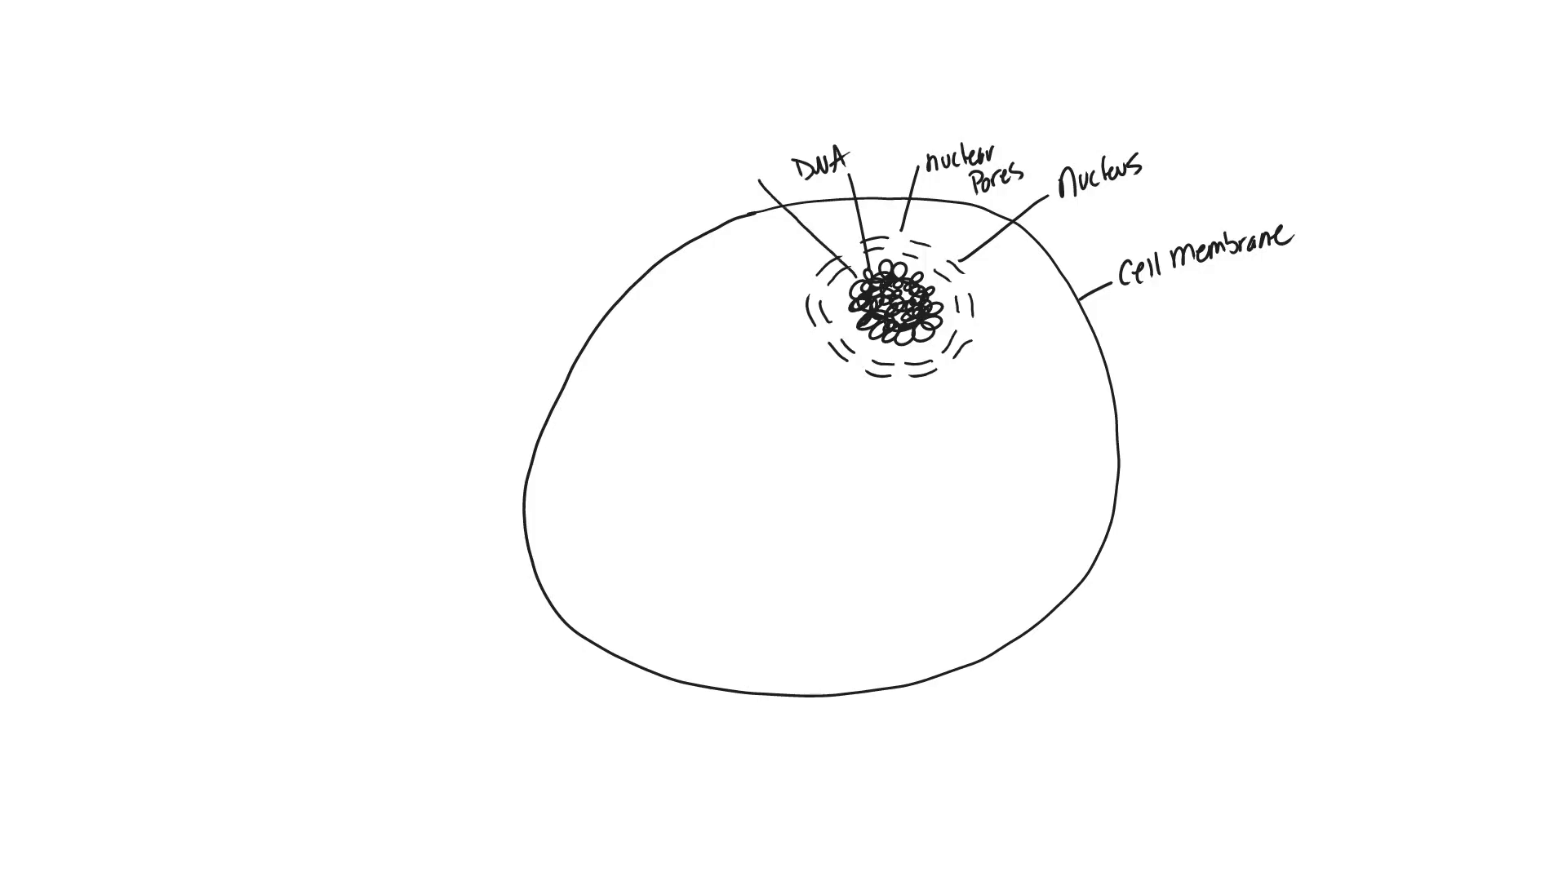
type("nu")
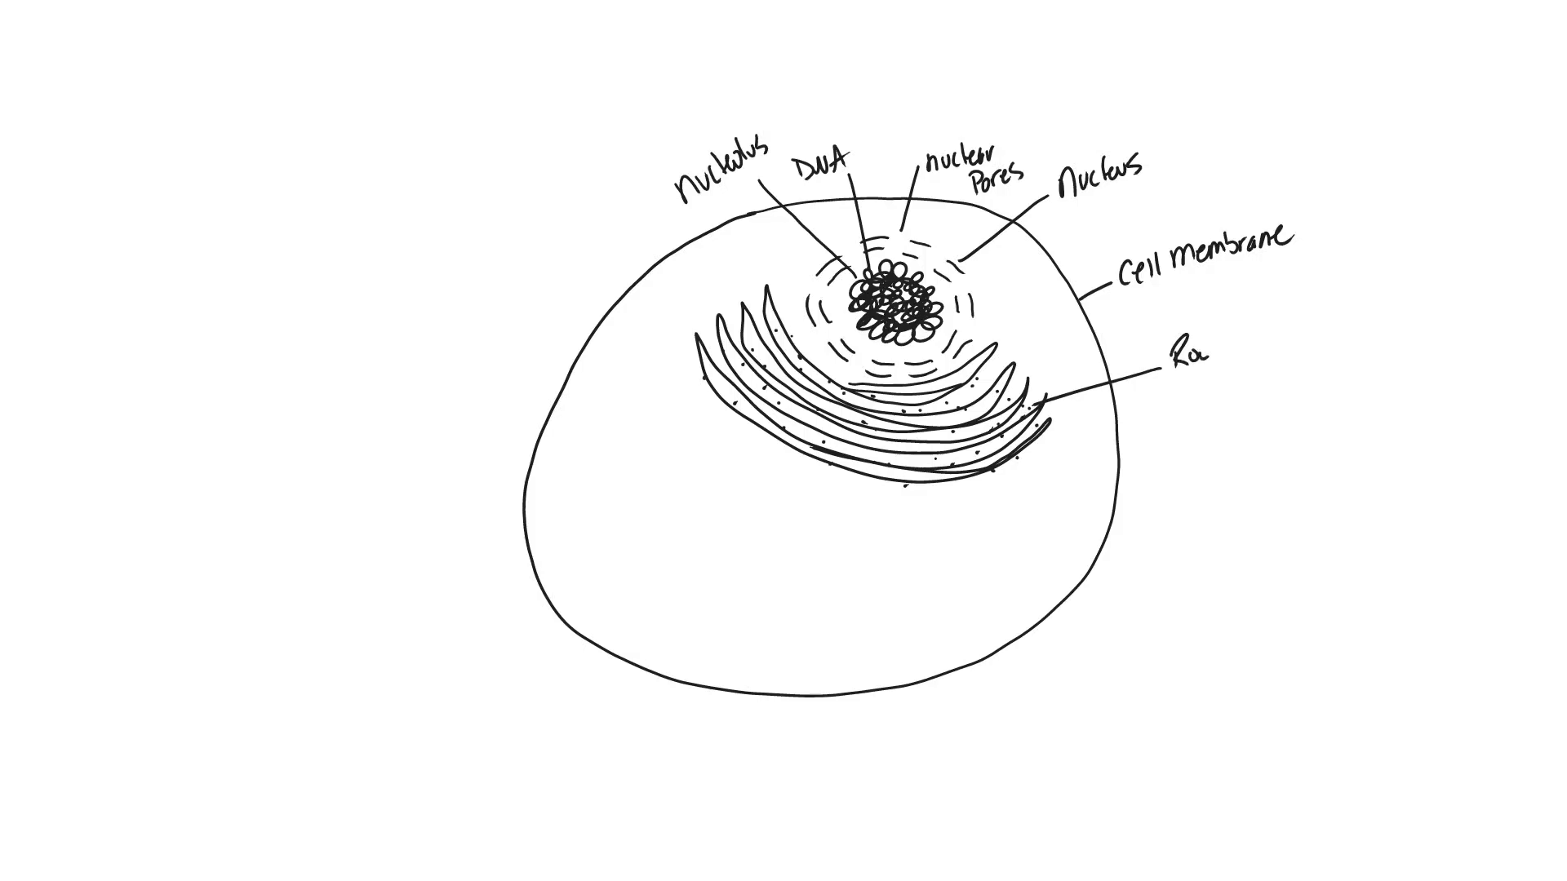
type("Rough Endoplasm")
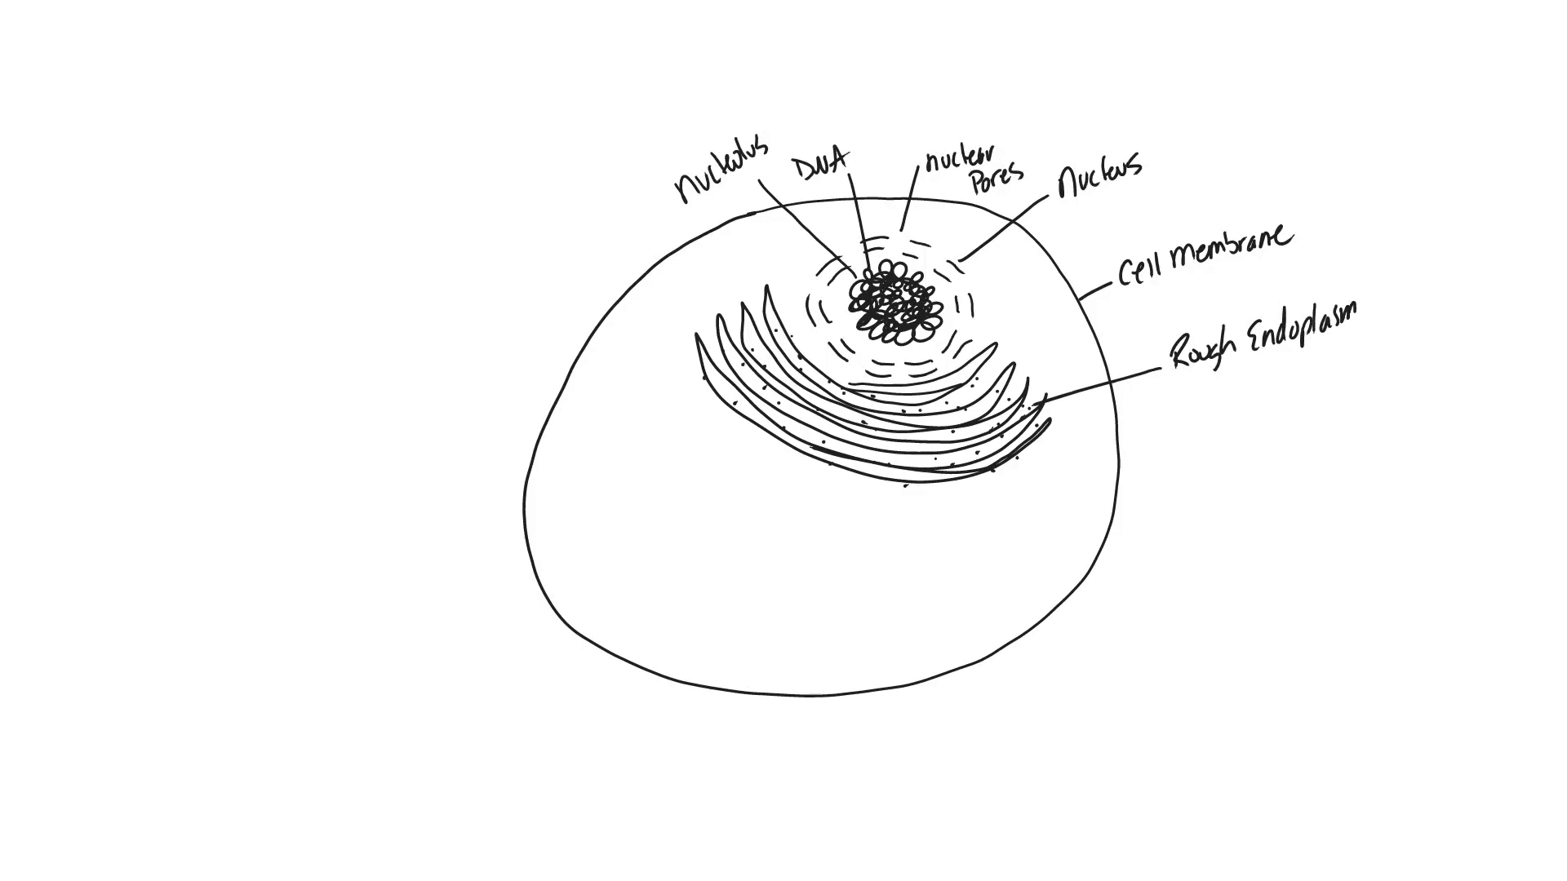
type("ic Ret")
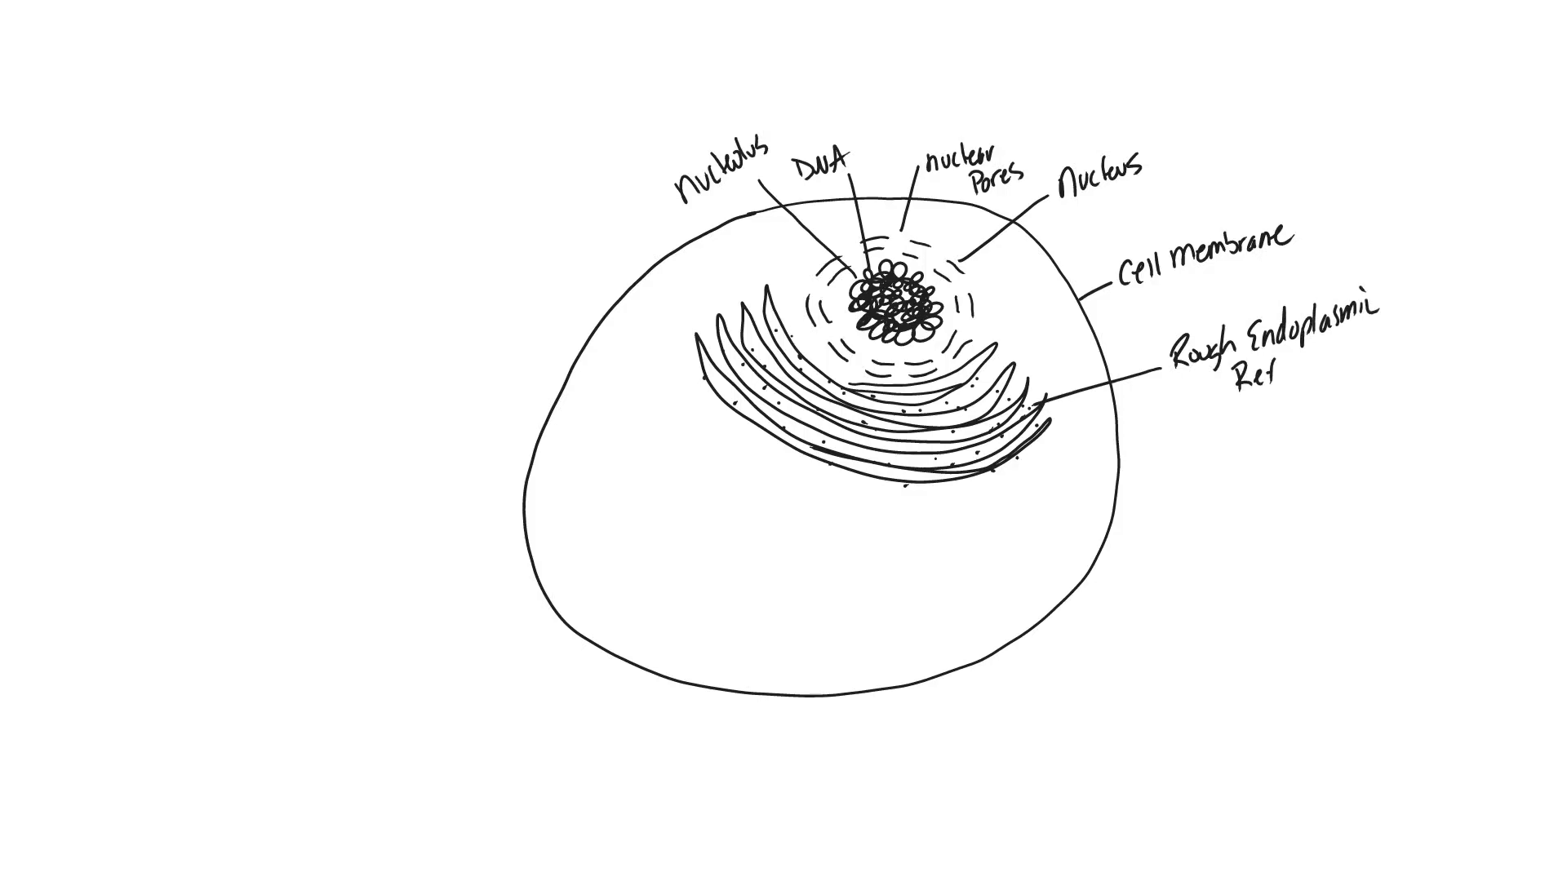
type("Reticulum")
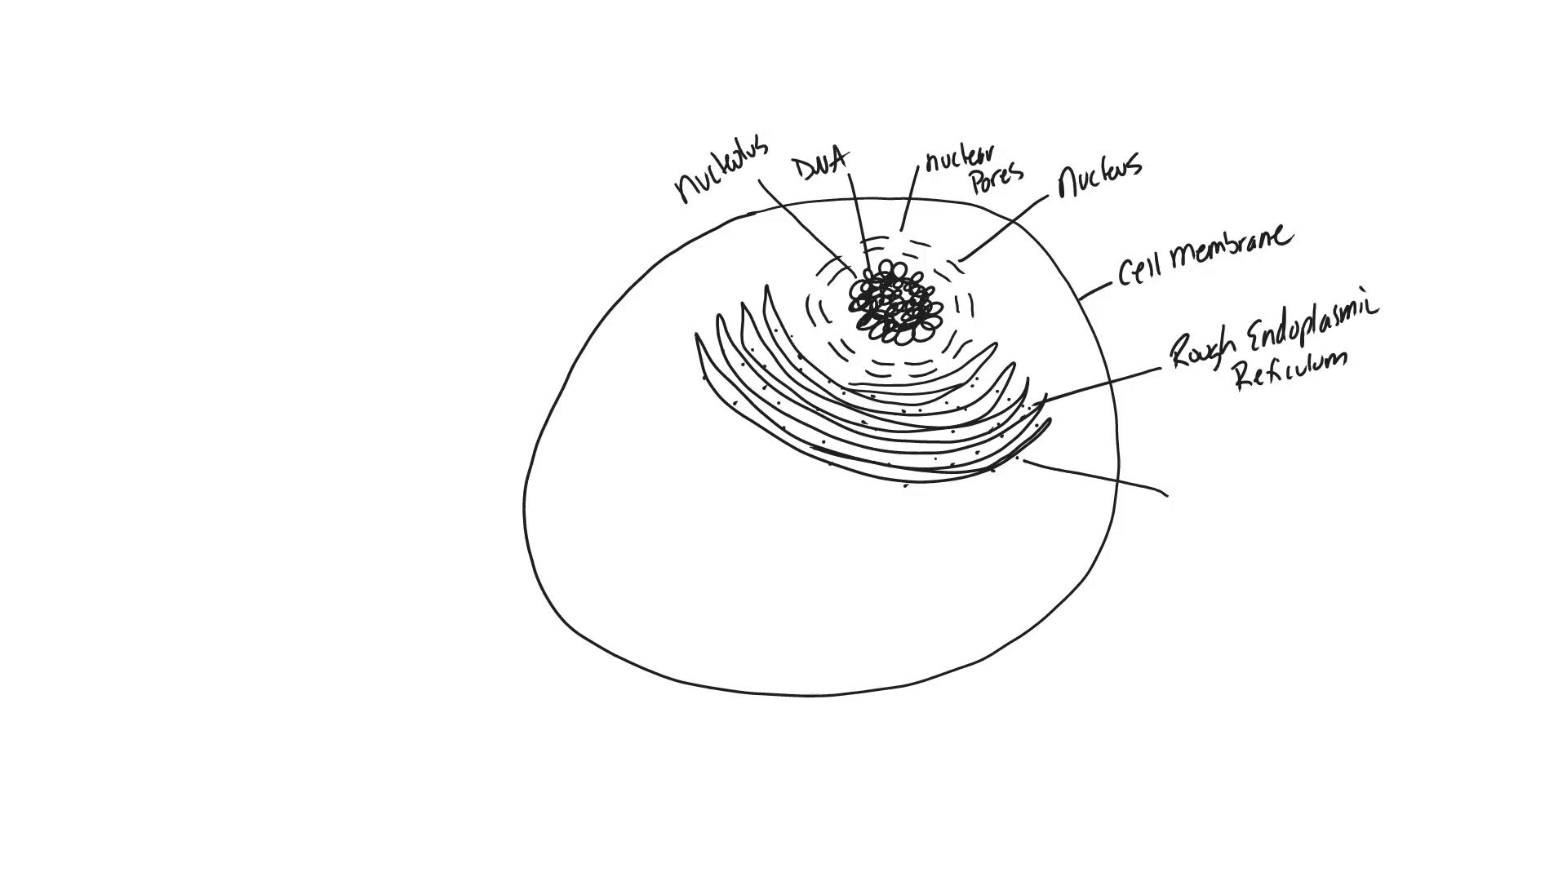
type("80s l")
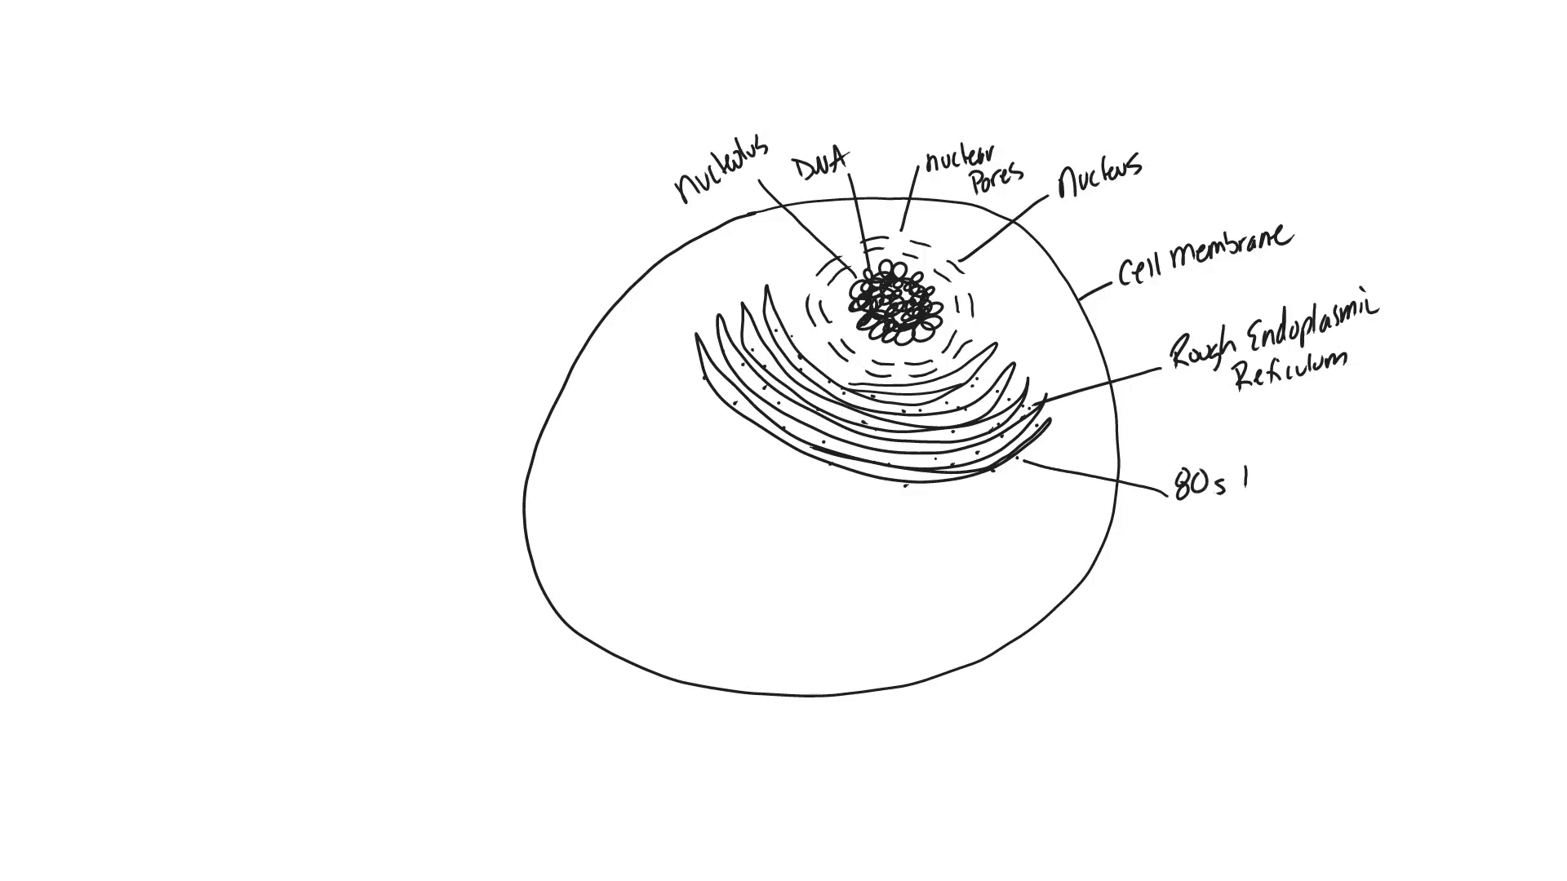
type("Ribosa")
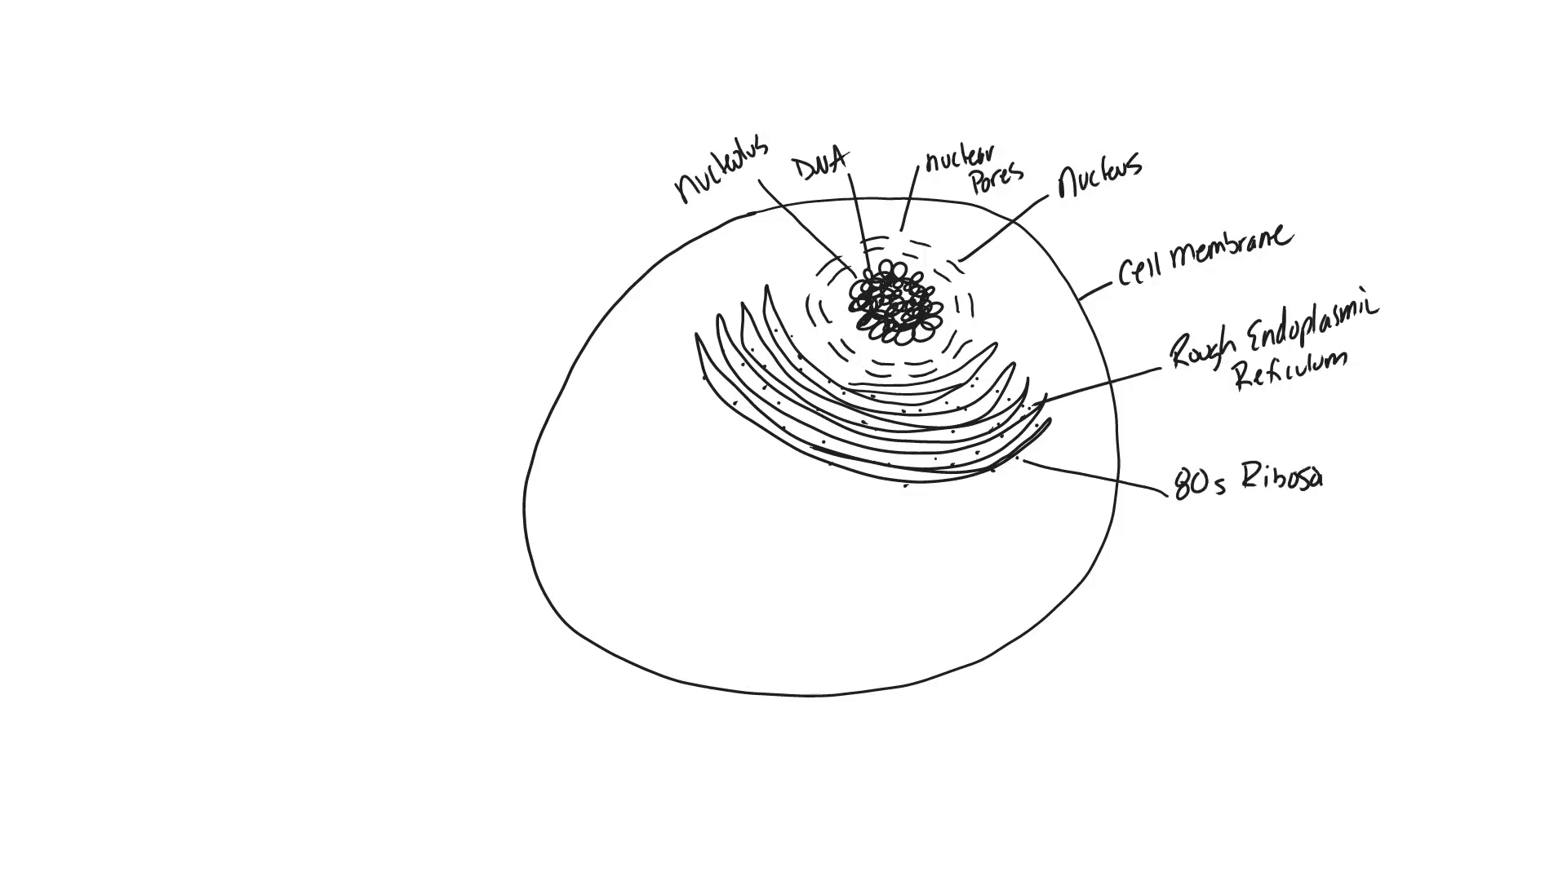
type("omes")
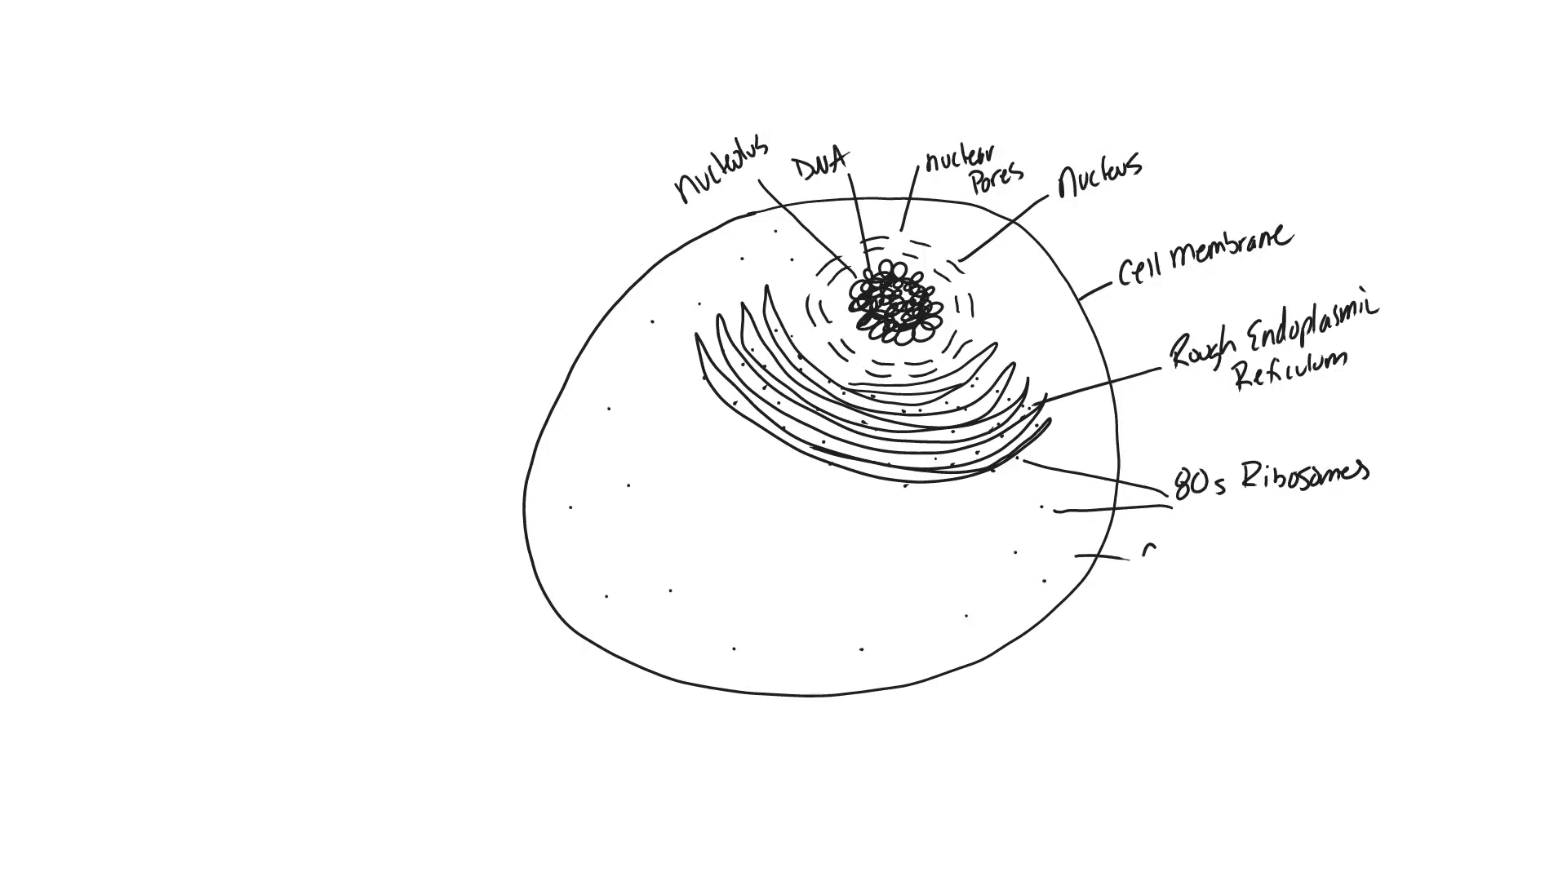
type("Cytopla")
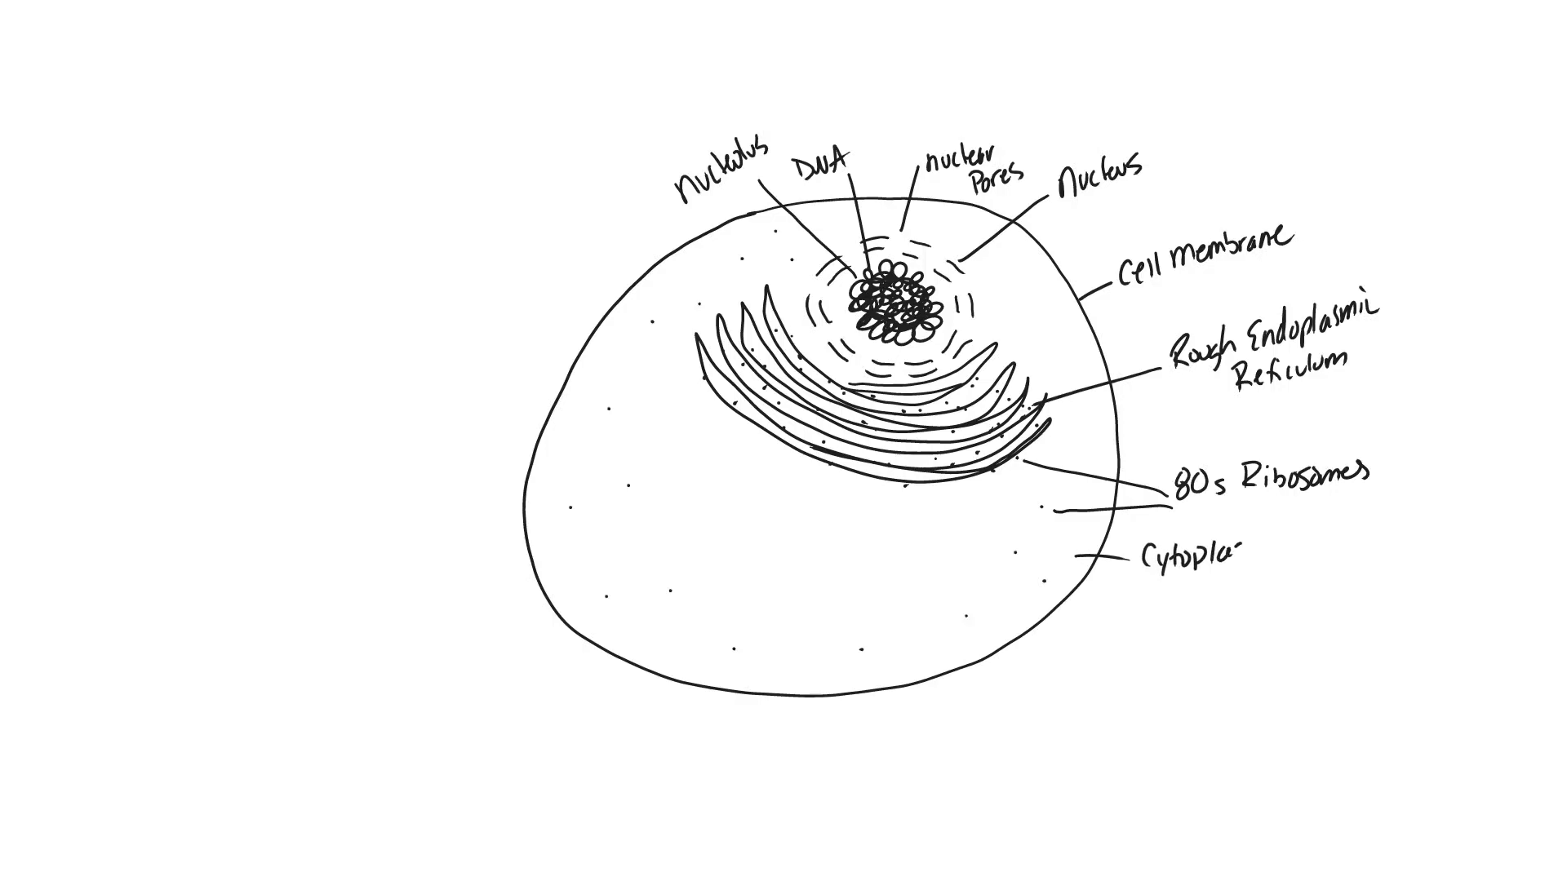
type("sm")
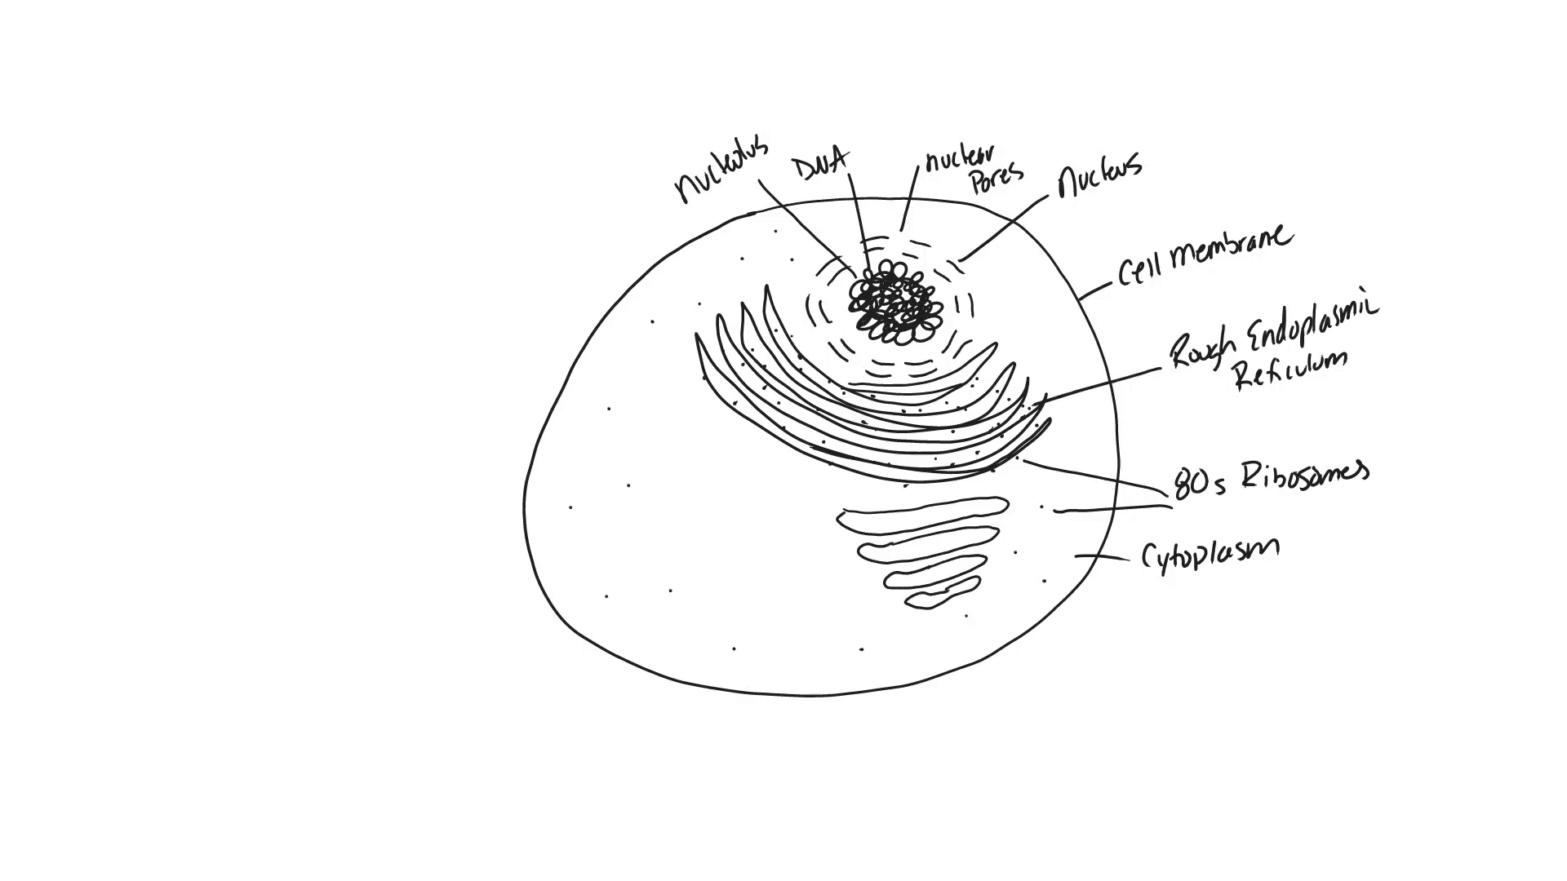
type("Gol")
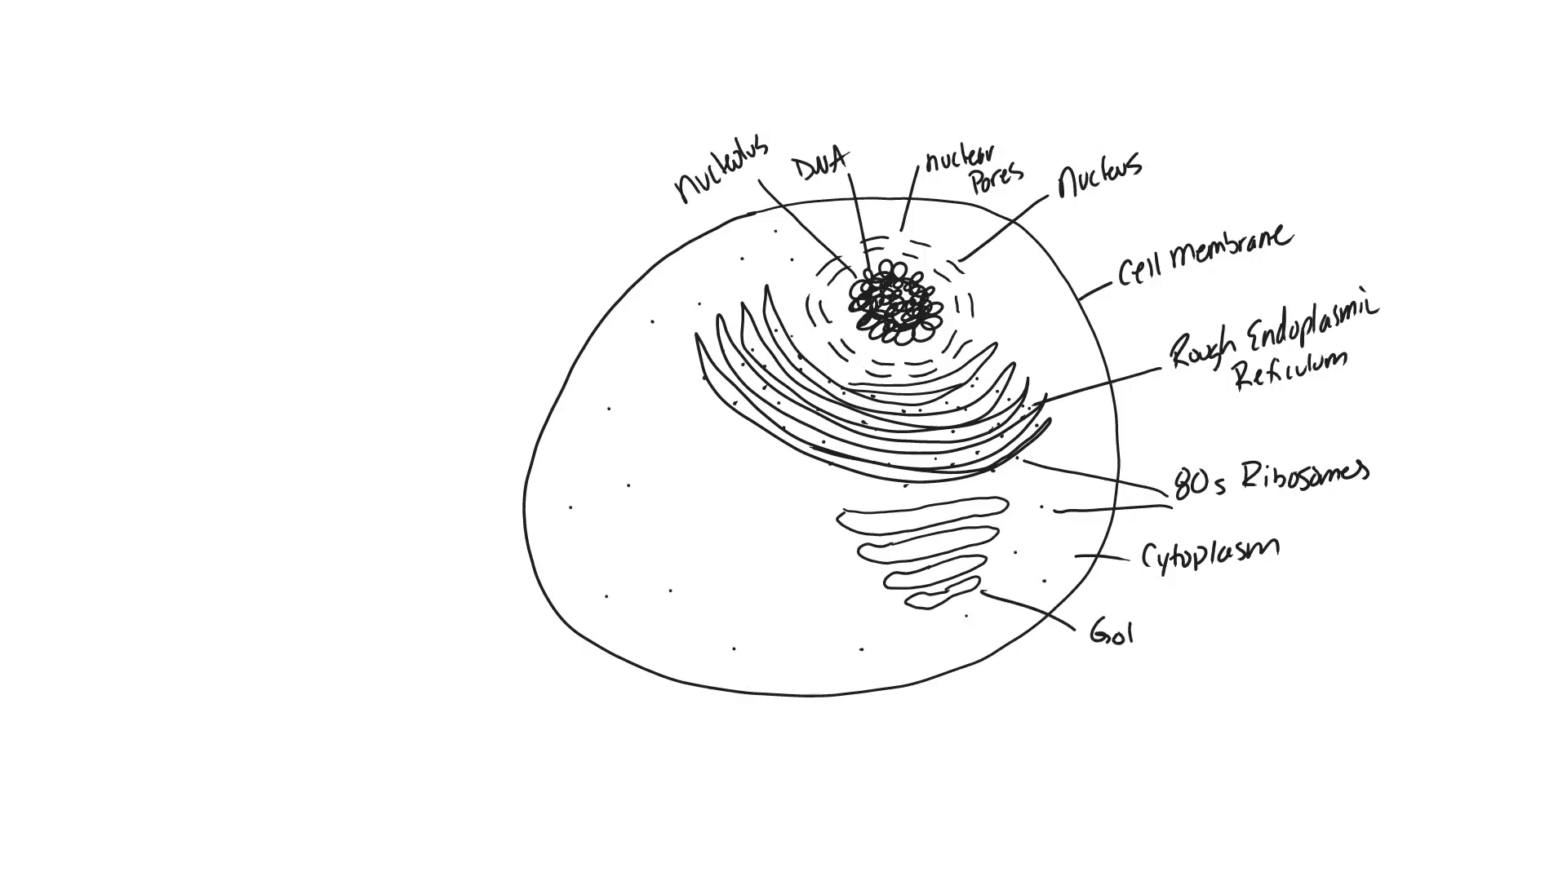
type("Golgi apparatus")
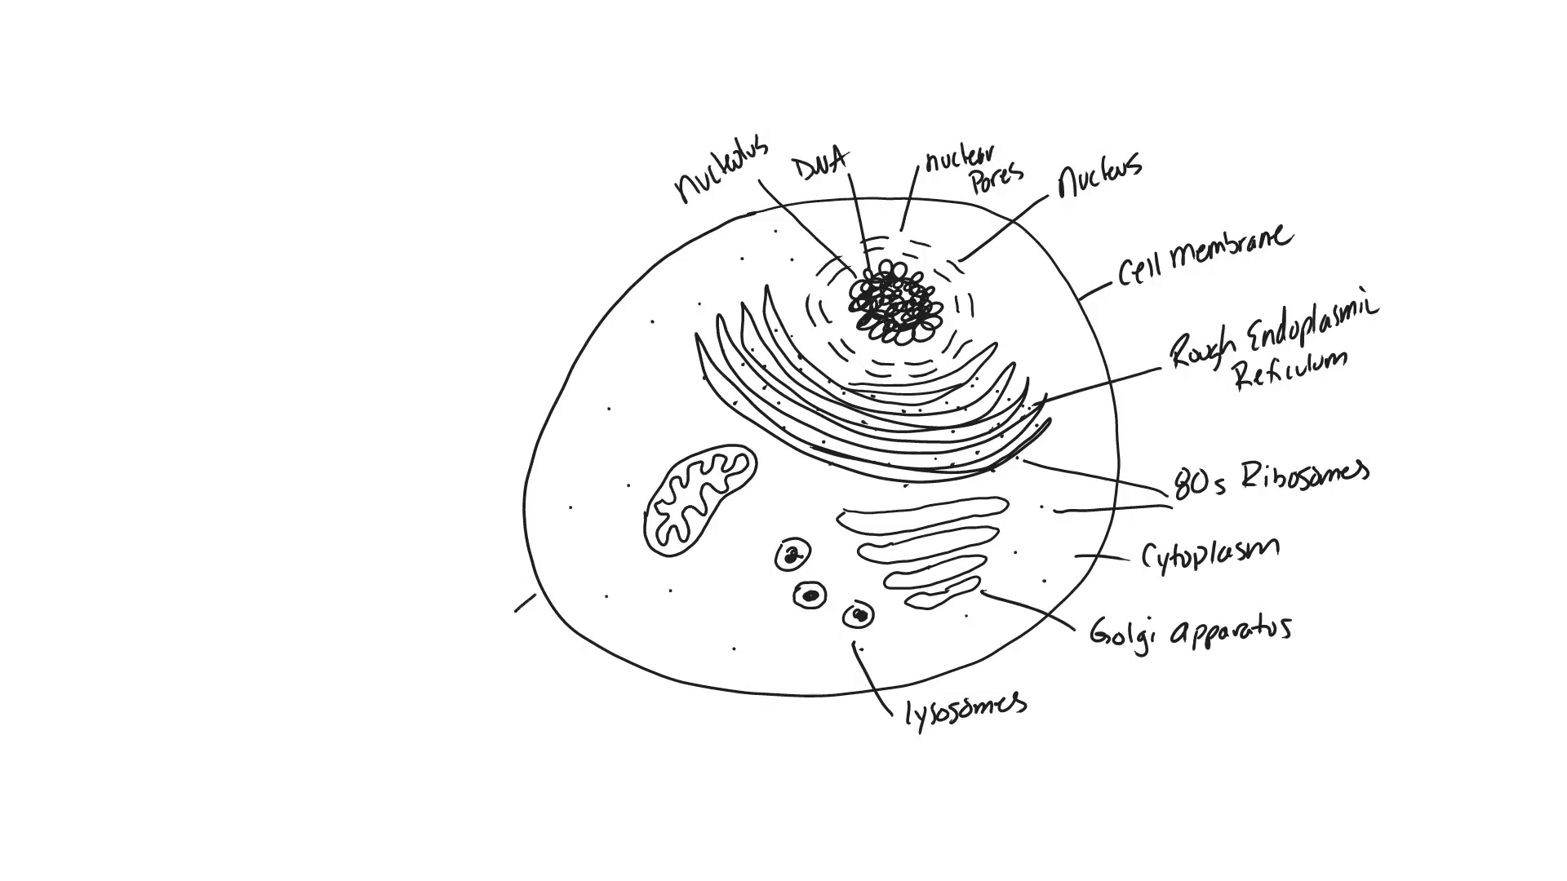
type("mil")
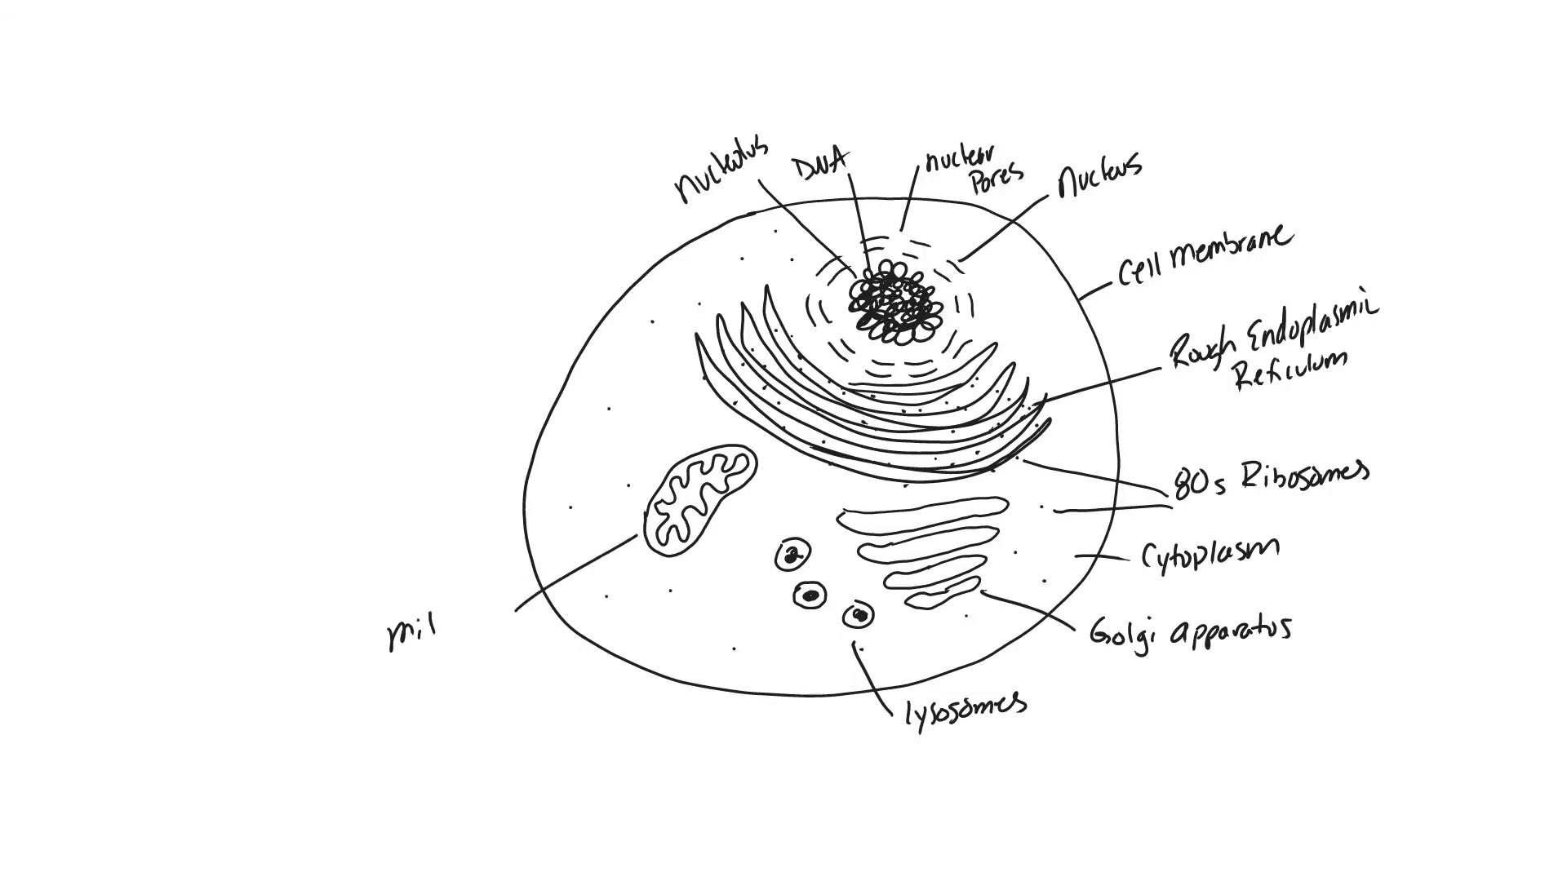
type("itochond")
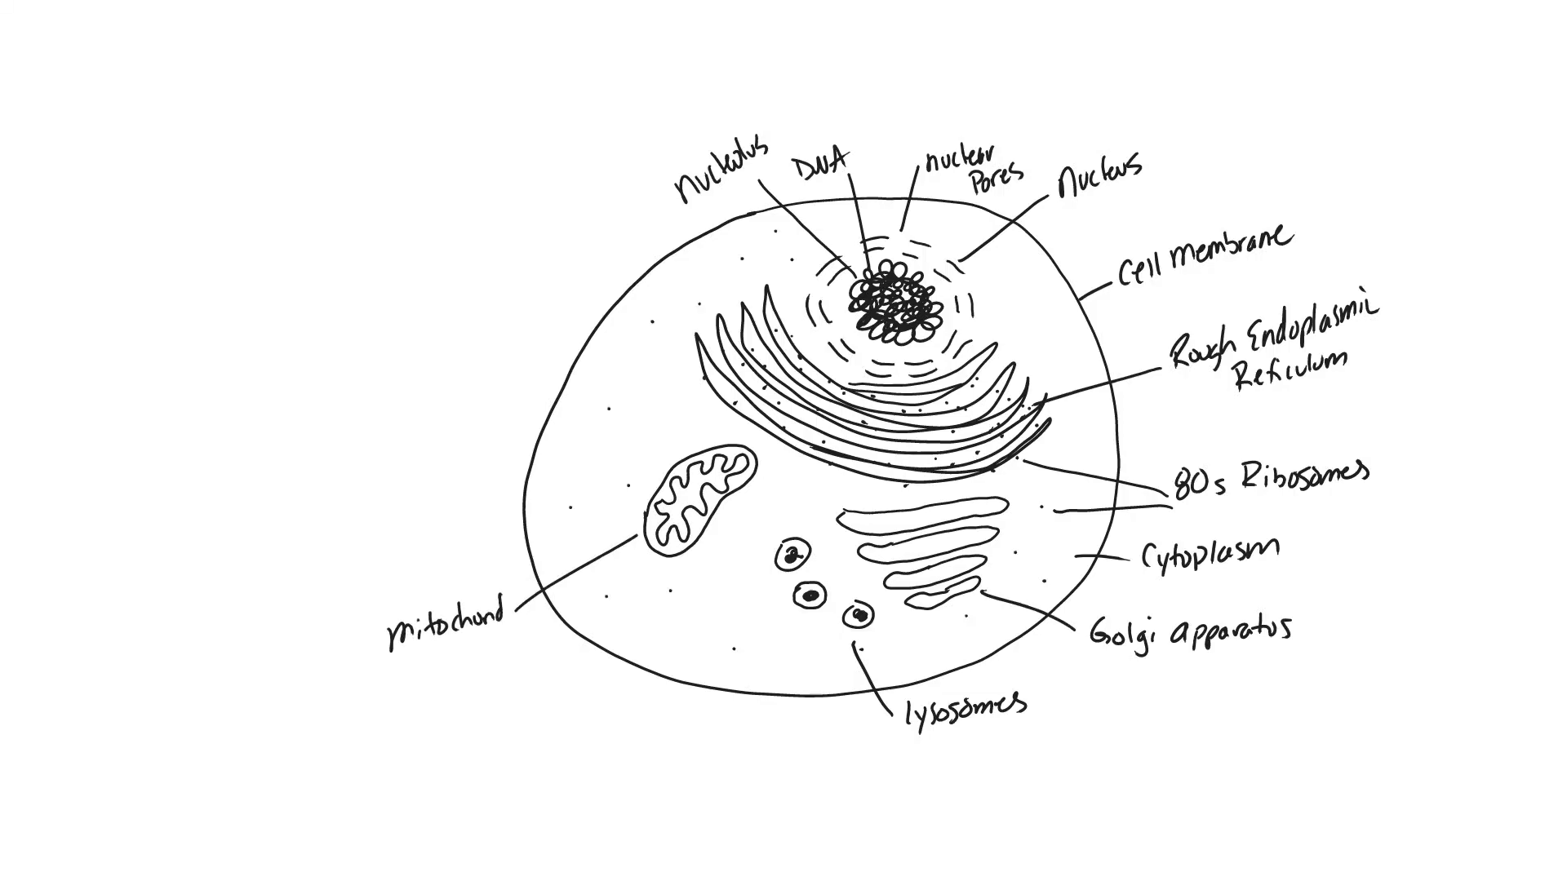